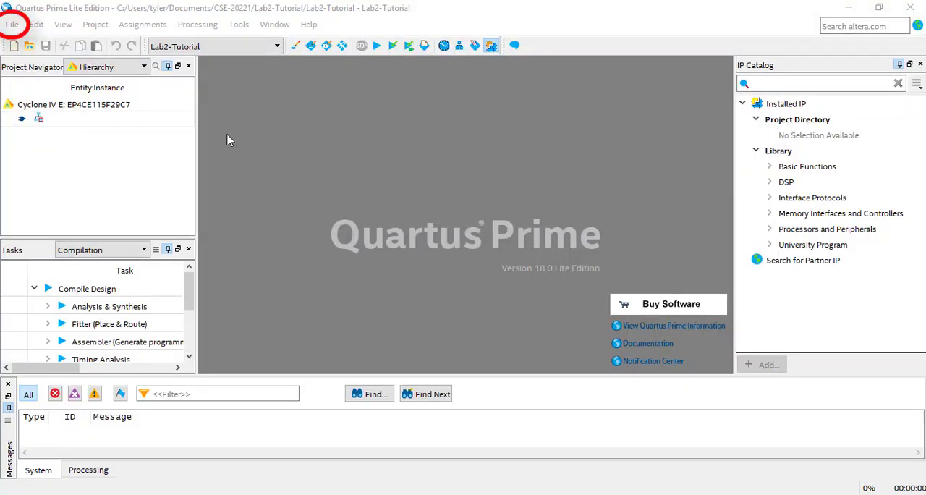
# - Create a new blank Verilog HDL file, Verilog3.v, in the Lab2-Tutorial project
pyautogui.click(12, 24)
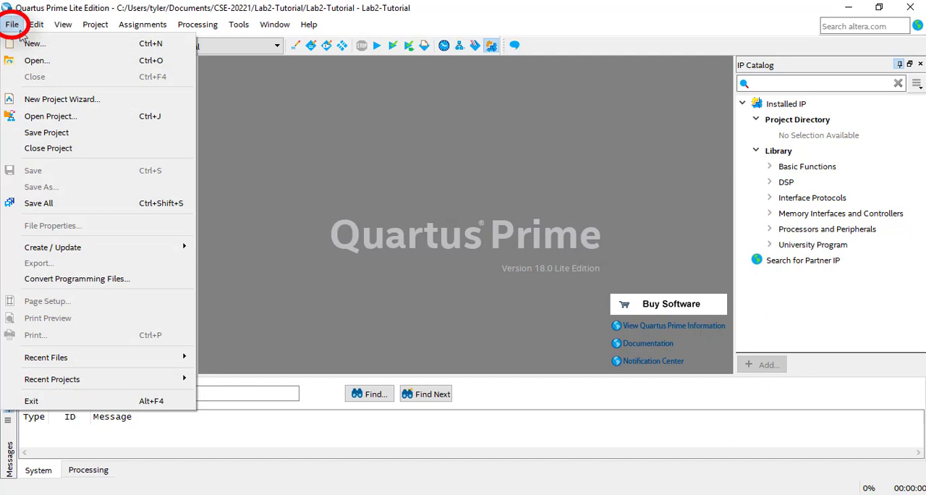
pyautogui.click(35, 44)
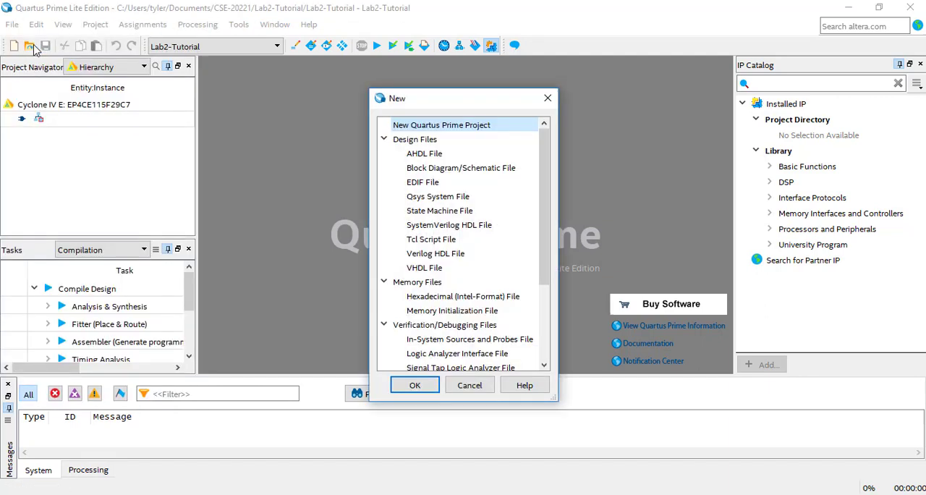
pyautogui.click(435, 253)
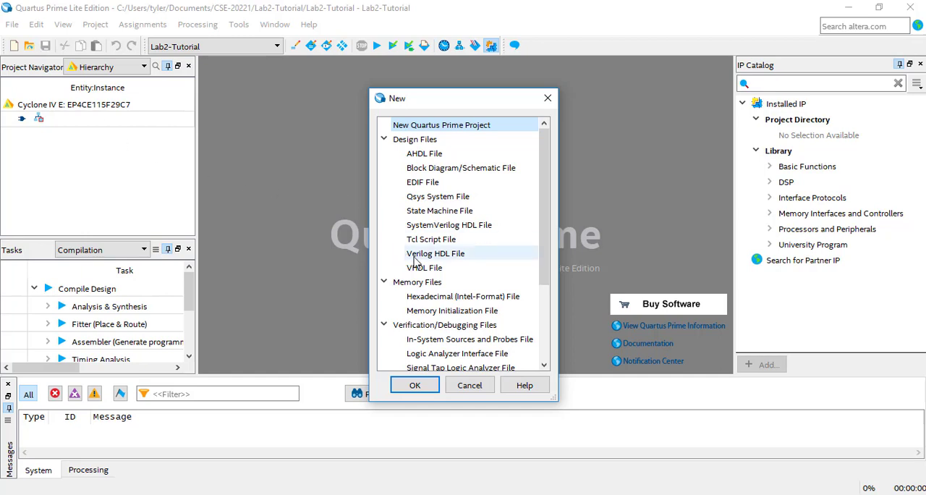
pyautogui.click(435, 253)
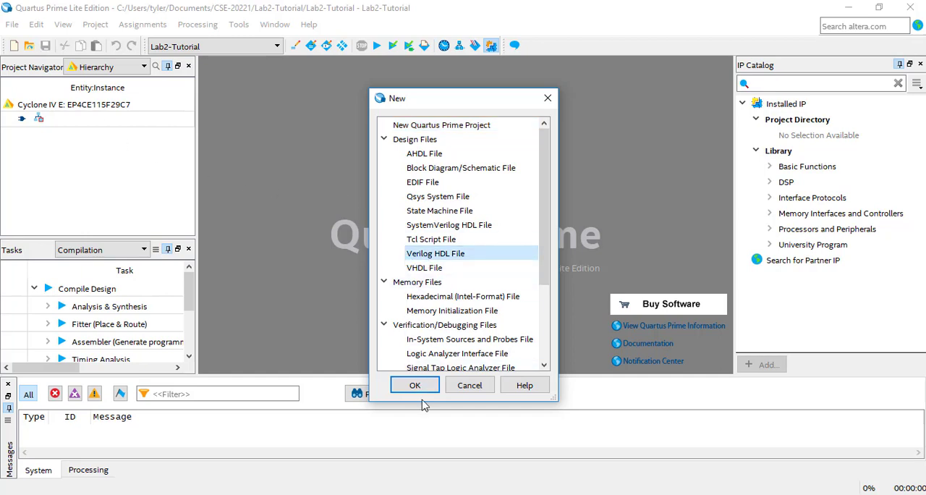
pyautogui.click(415, 384)
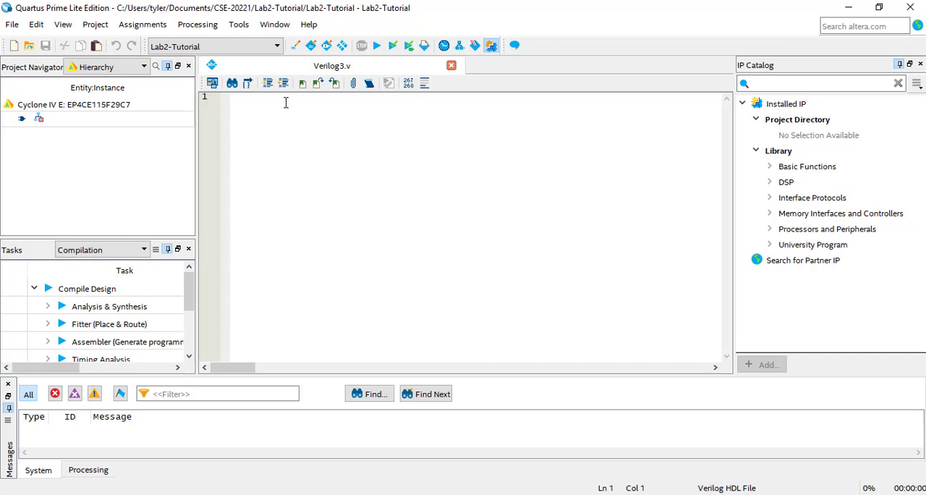
# - Write the 'module myAND(' header declaring 'input a', 'input b' and 'output out'
pyautogui.write('module')
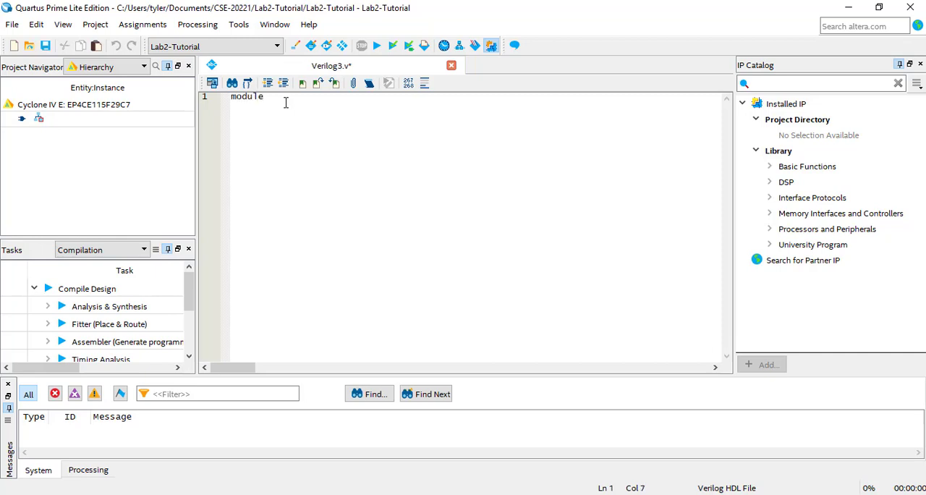
pyautogui.write('my')
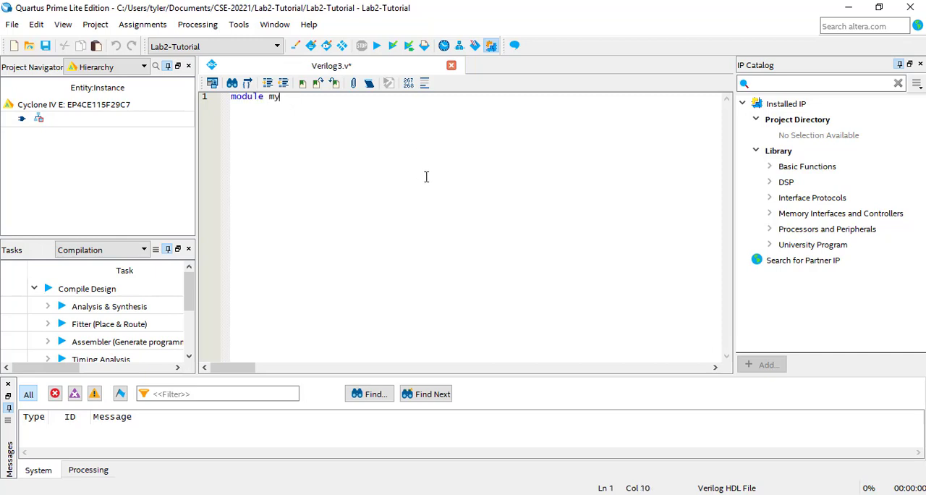
pyautogui.write('AND(')
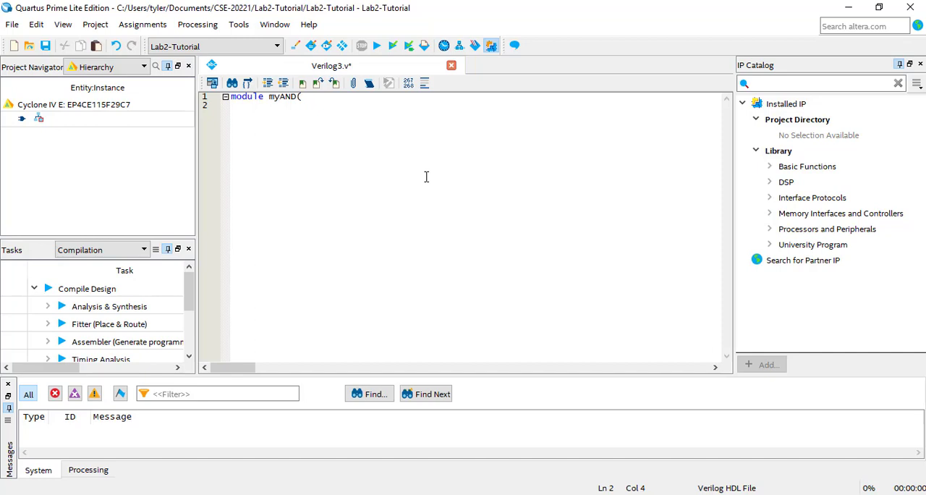
pyautogui.write('inp')
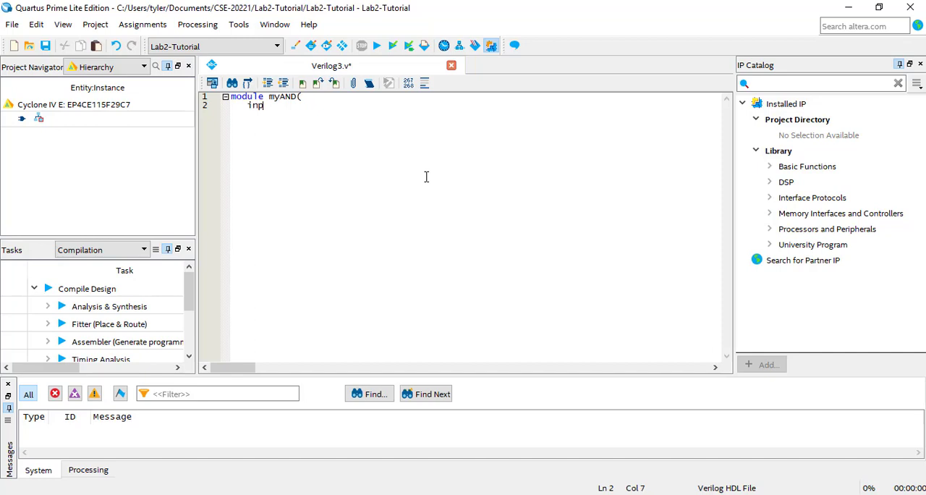
pyautogui.write('ut a,')
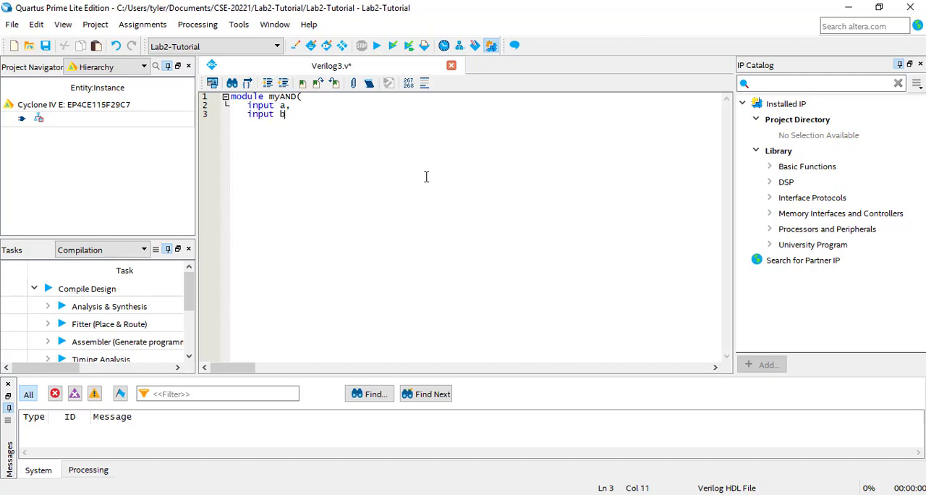
pyautogui.write(',')
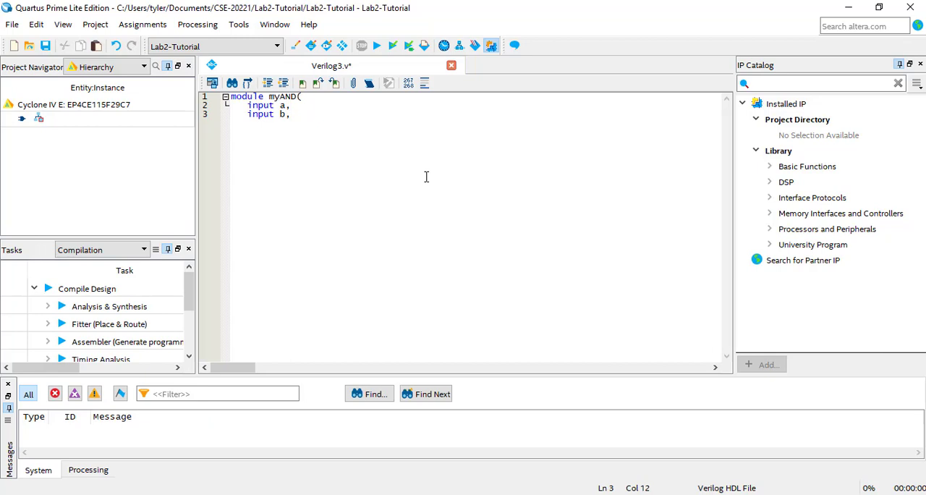
pyautogui.press('Return')
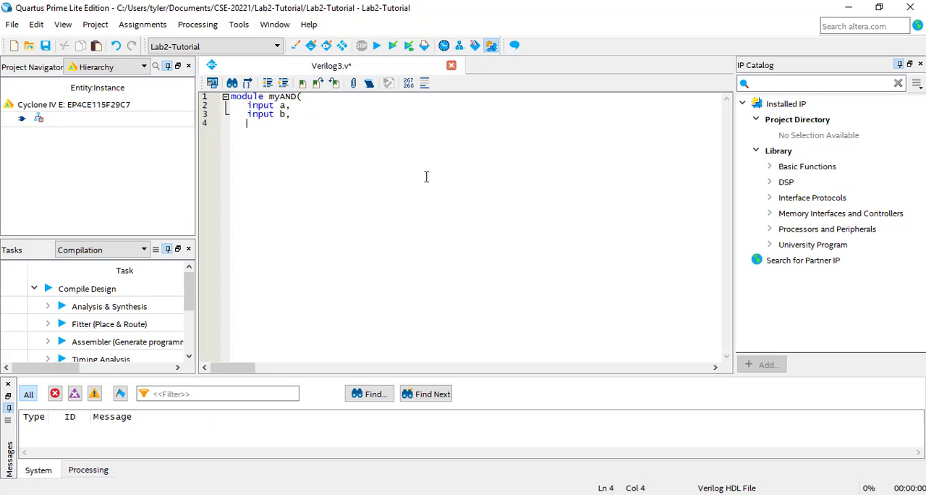
pyautogui.write('output out')
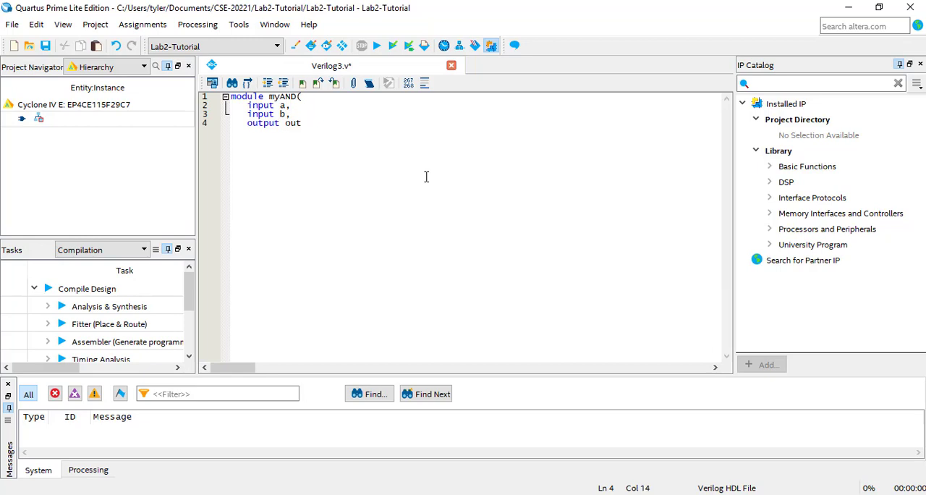
pyautogui.press('enter')
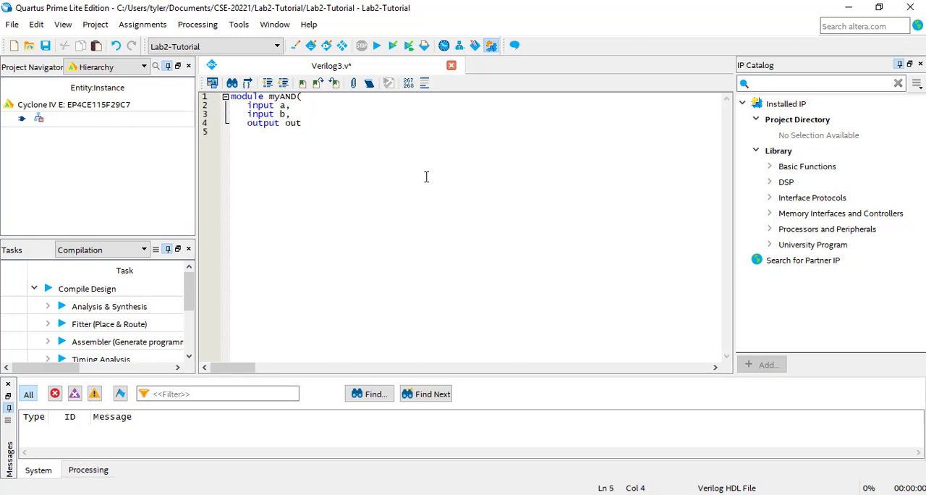
# - Close the myAND port list with ');'
pyautogui.write(');')
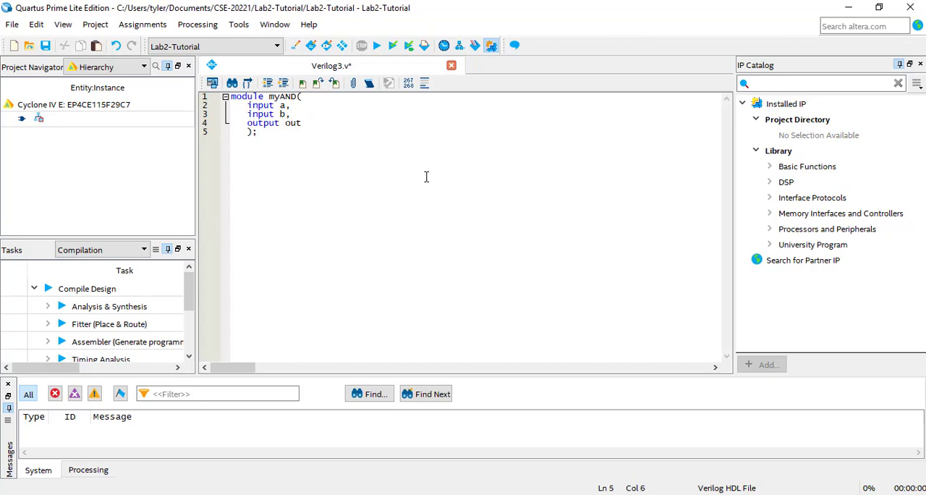
# - Add 'assign out = a&b;' and end the module with endmodule
pyautogui.press('enter')
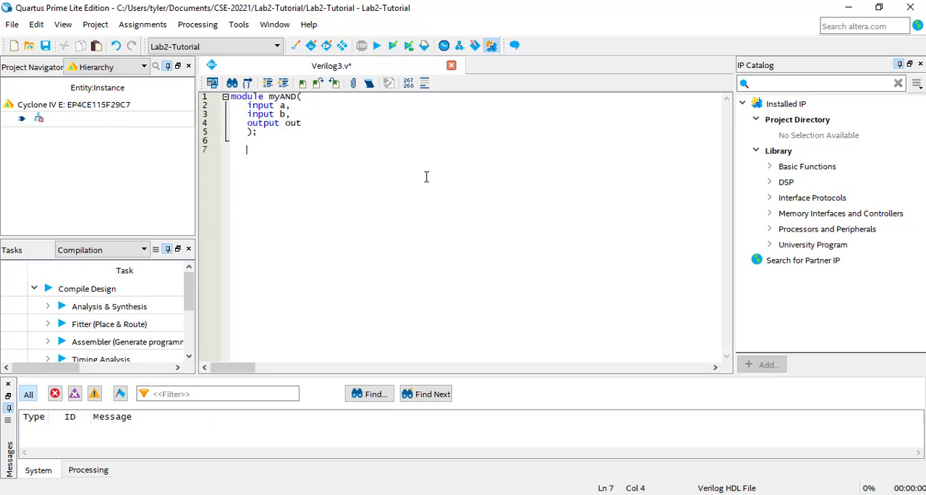
pyautogui.write('assign')
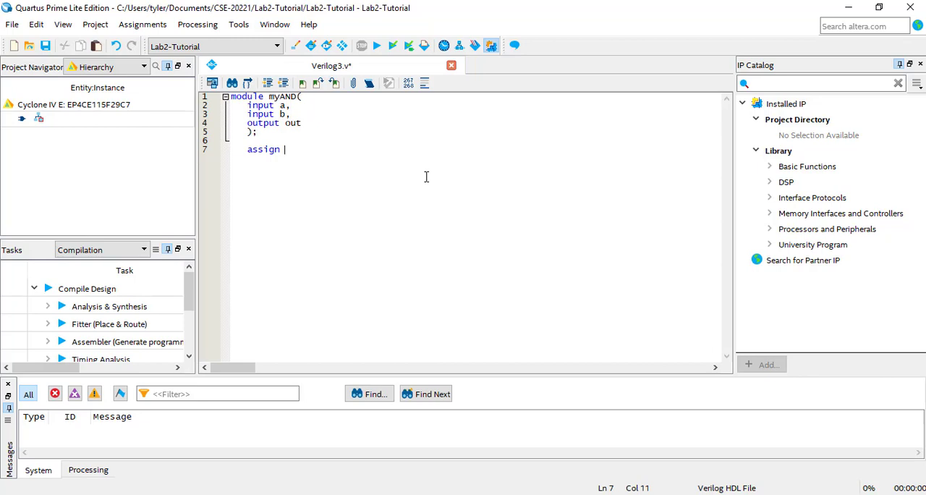
pyautogui.write('out =')
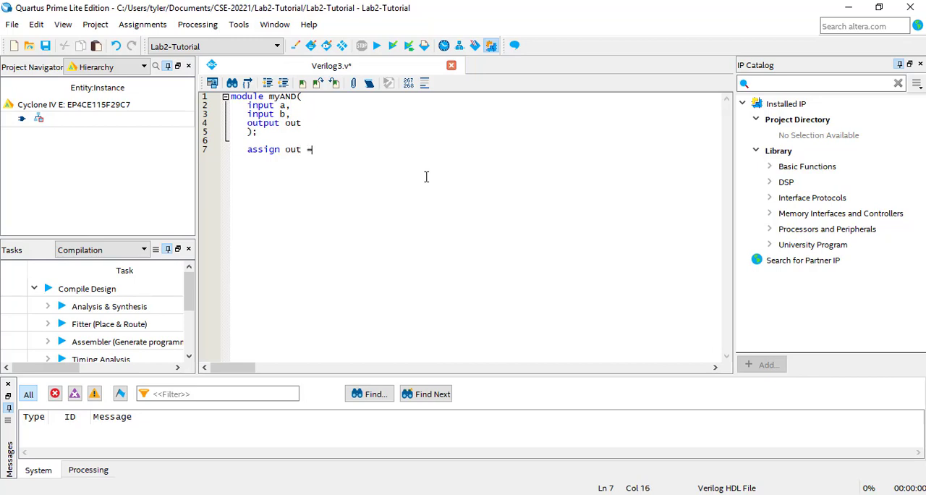
pyautogui.write('a')
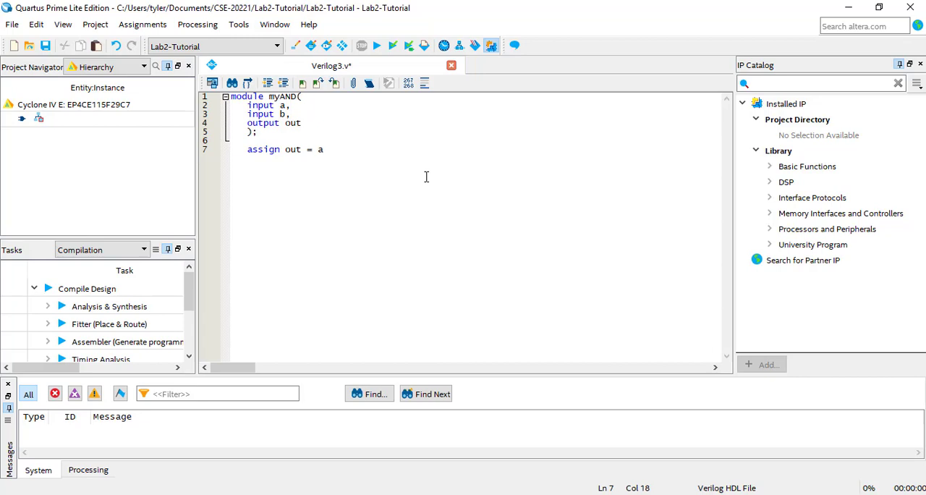
pyautogui.write('&')
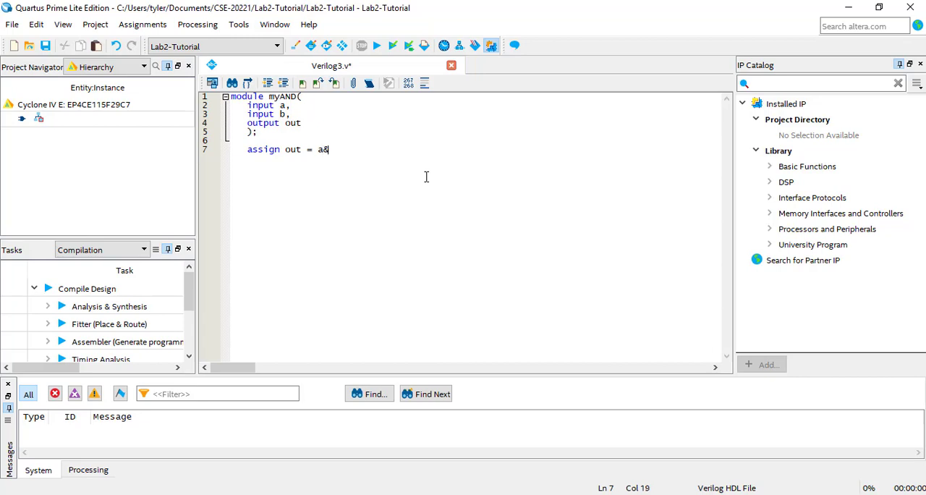
pyautogui.write('b;')
pyautogui.write('endmou')
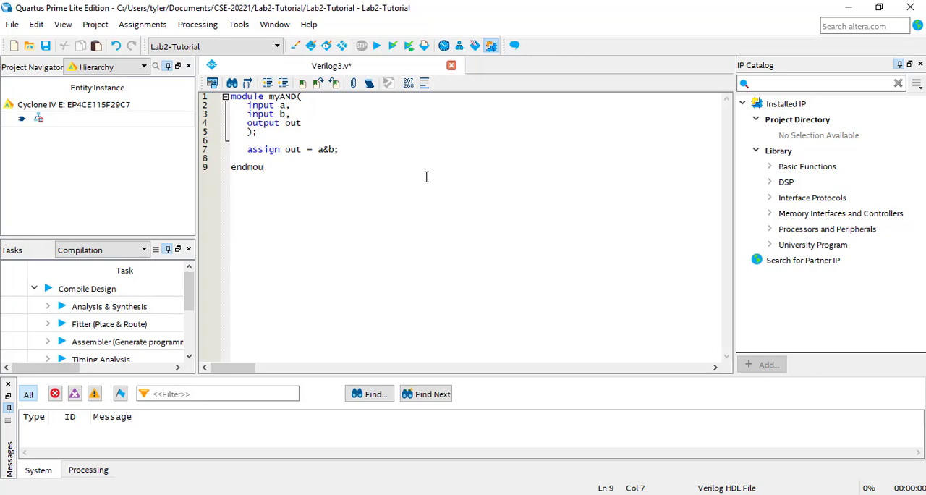
pyautogui.write('dule')
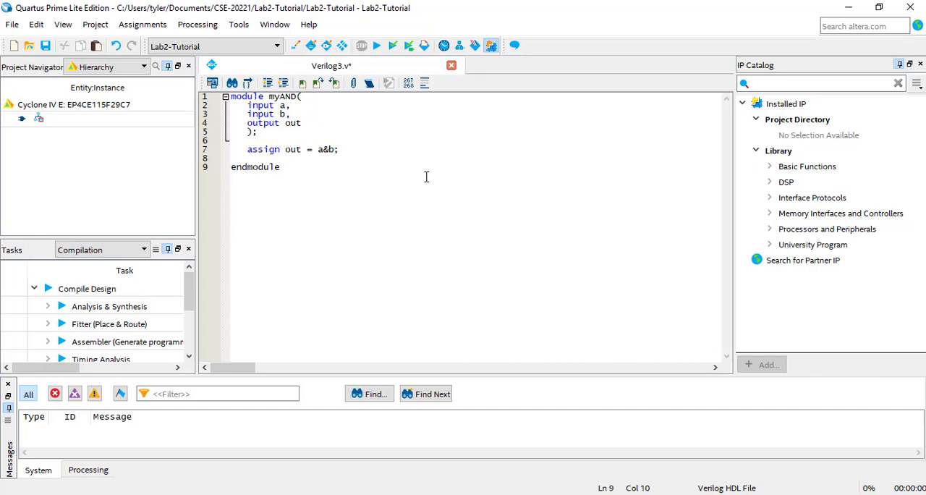
pyautogui.click(280, 166)
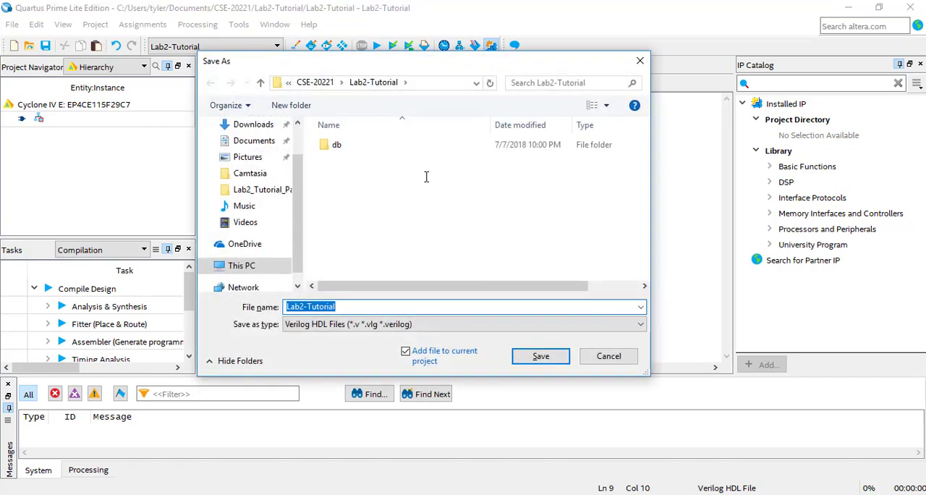
# - Save the Verilog file as 'myAND' in the Lab2-Tutorial folder
pyautogui.write('my')
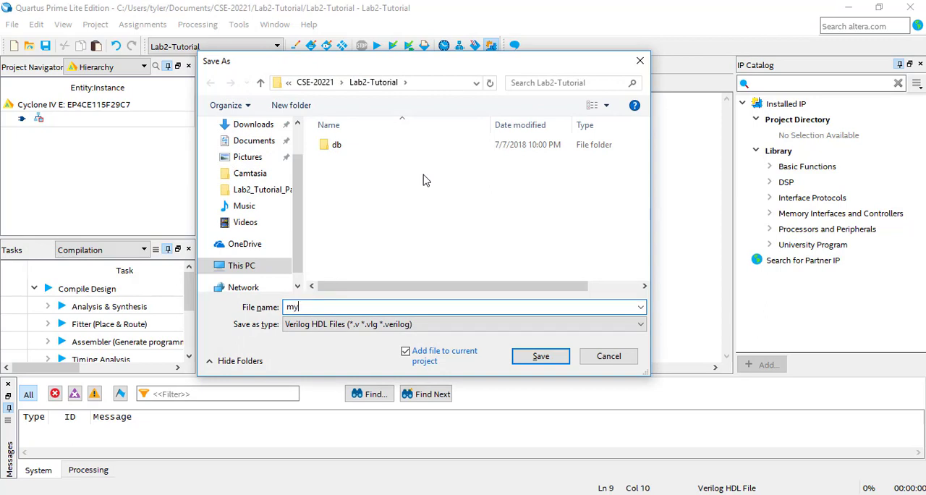
pyautogui.write('AND')
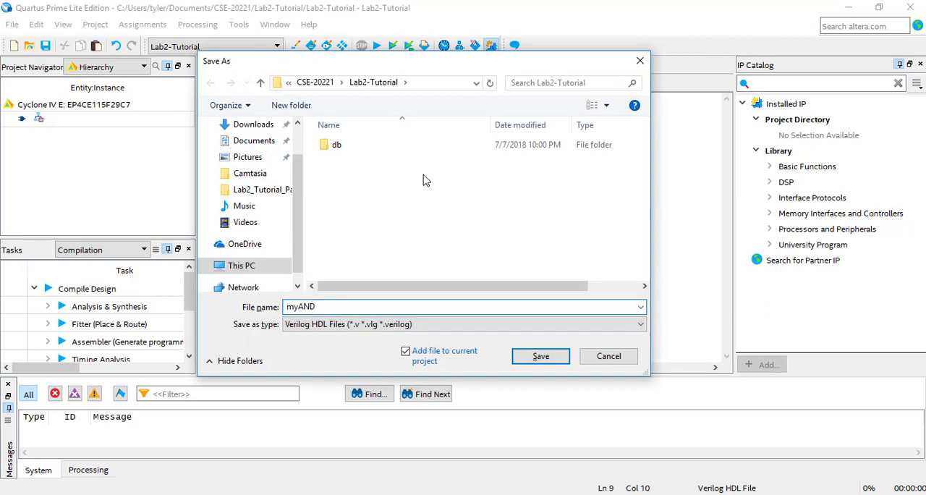
pyautogui.click(540, 356)
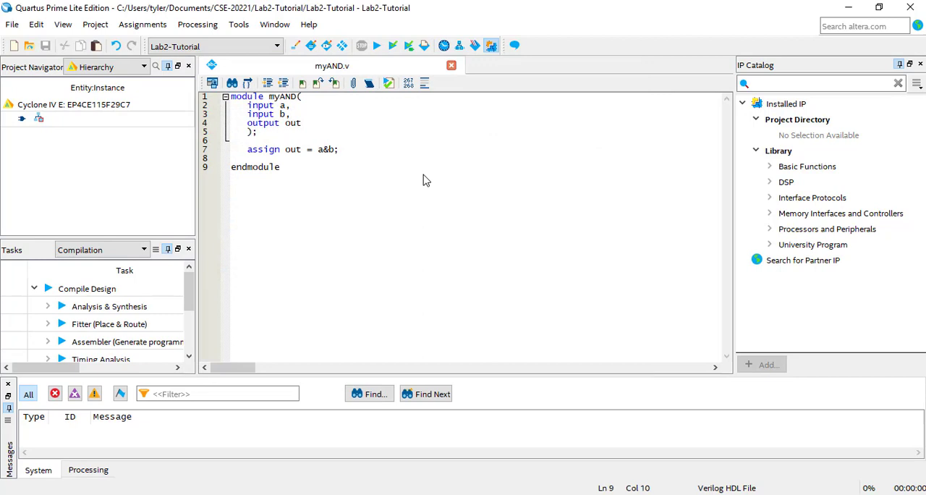
pyautogui.click(279, 167)
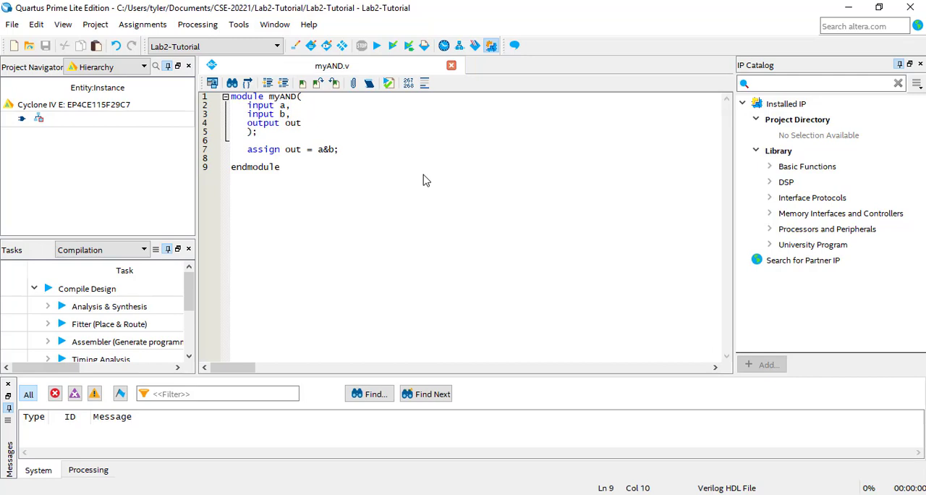
pyautogui.click(279, 167)
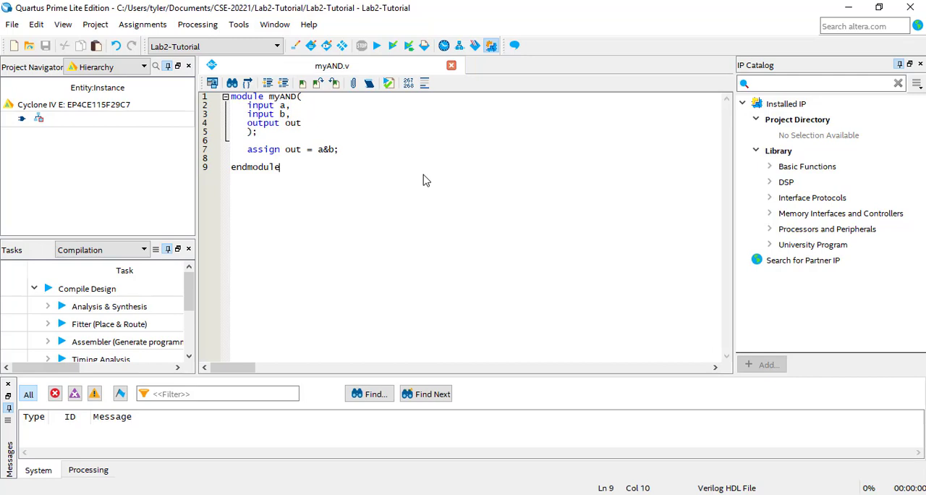